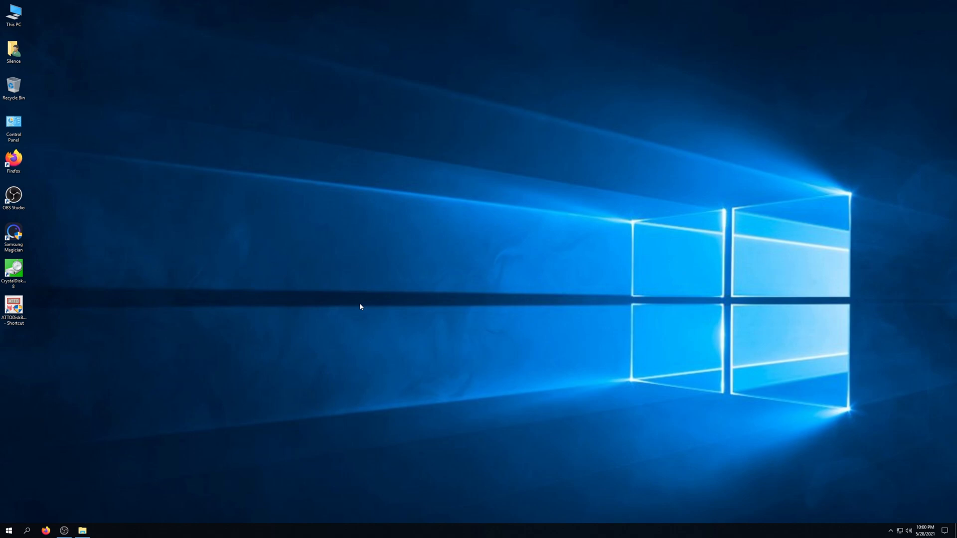
mouse_move(183, 268)
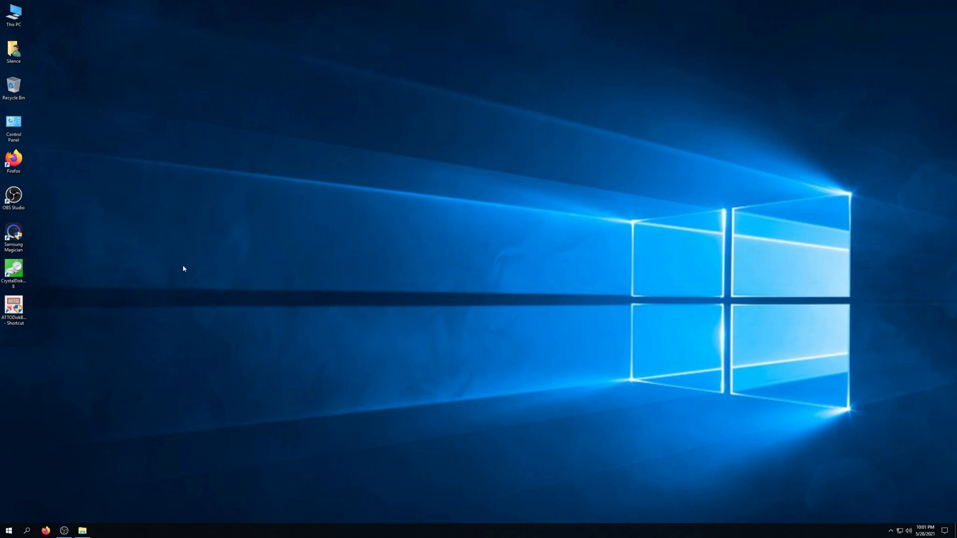
mouse_move(76, 236)
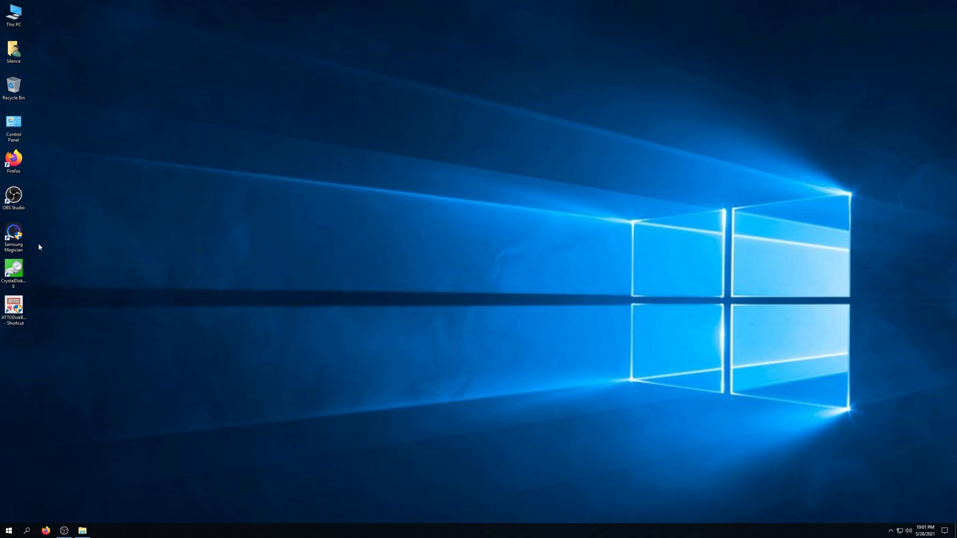
mouse_move(54, 247)
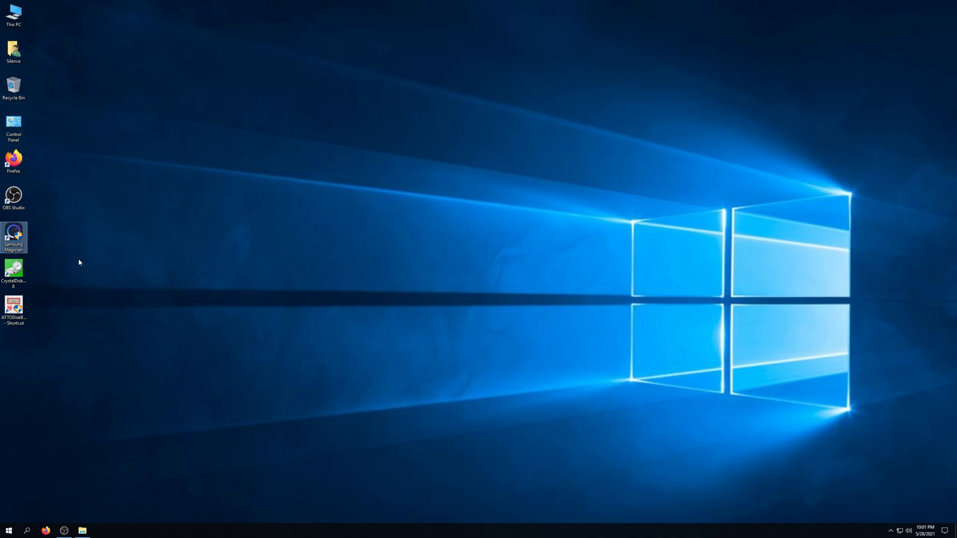
mouse_move(75, 267)
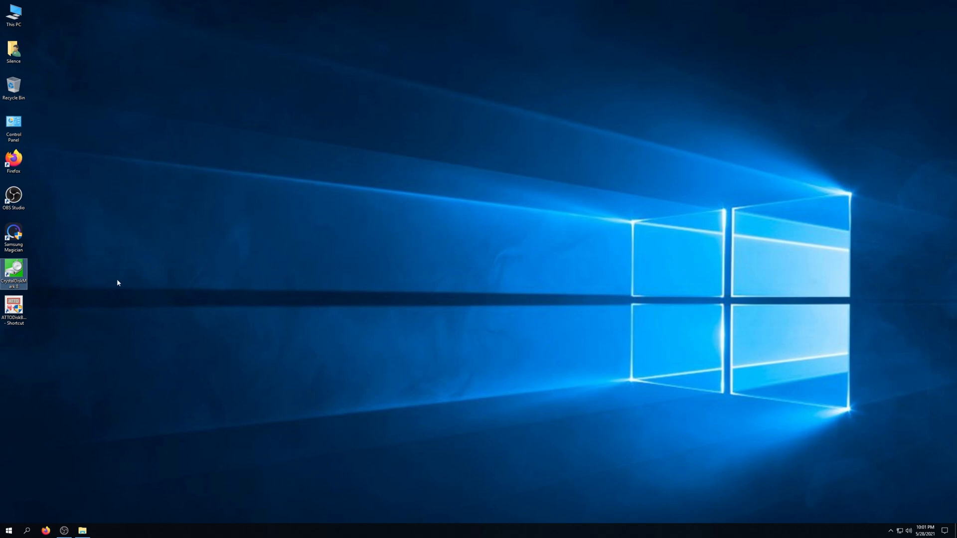
mouse_move(51, 327)
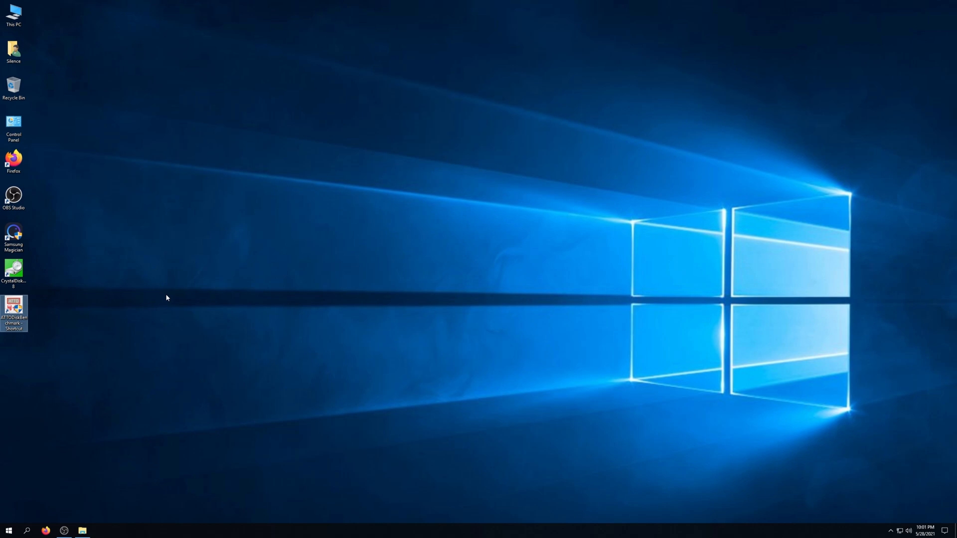
mouse_move(42, 259)
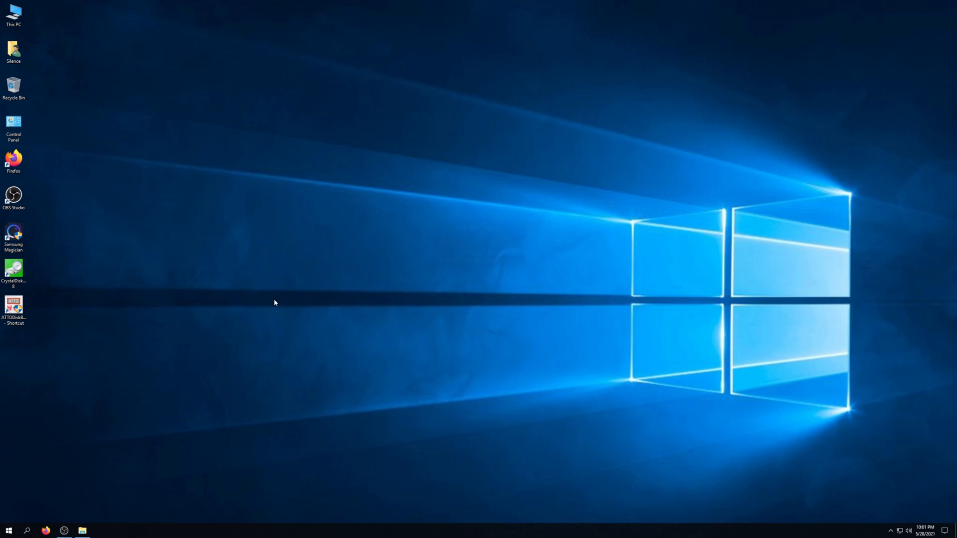
Step: Launch Samsung Magician and go to Performance Benchmark for the SSD 980 PRO 1TB
double_click(13, 236)
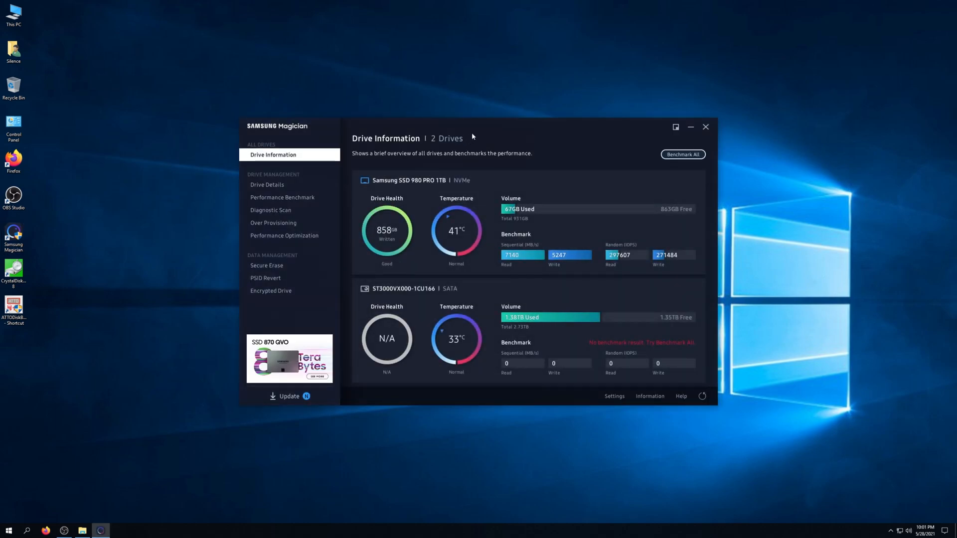
left_click(282, 197)
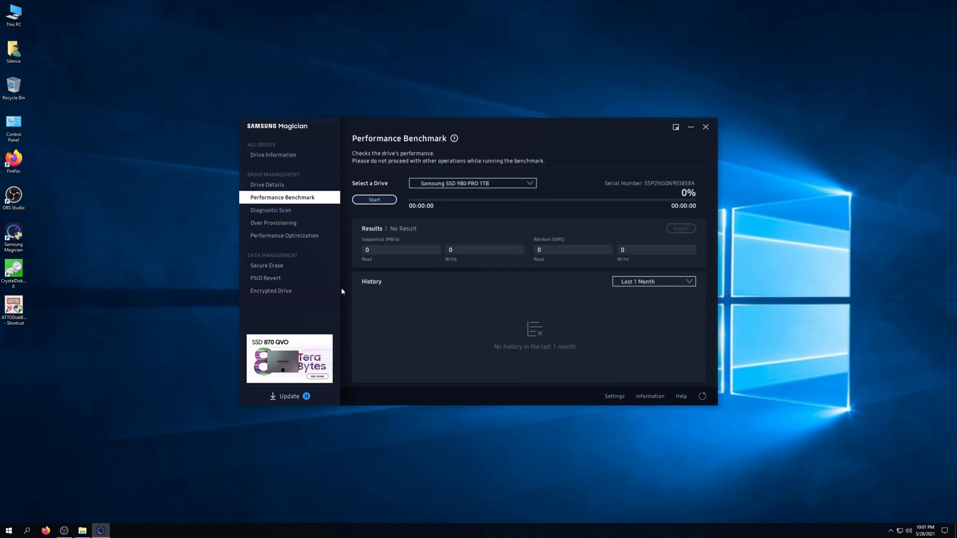
mouse_move(522, 132)
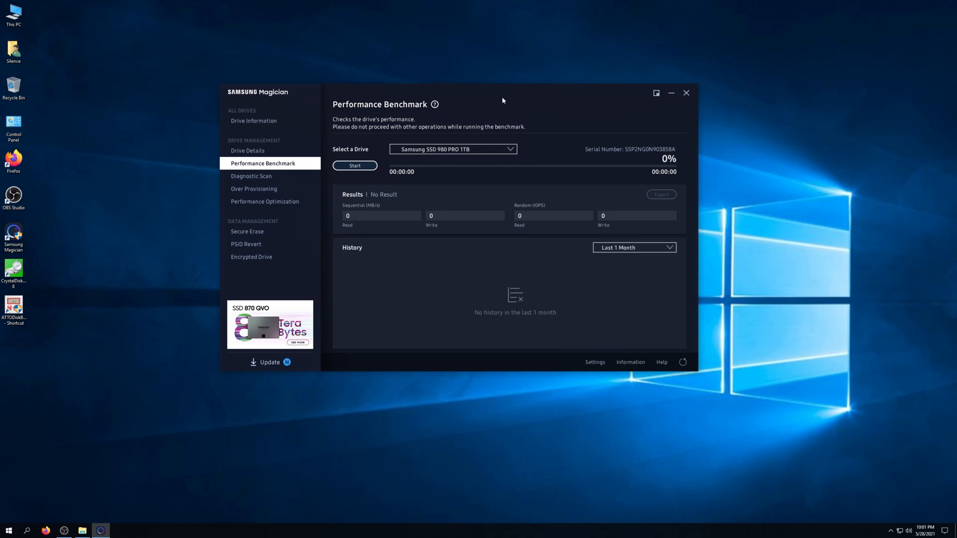
mouse_move(469, 292)
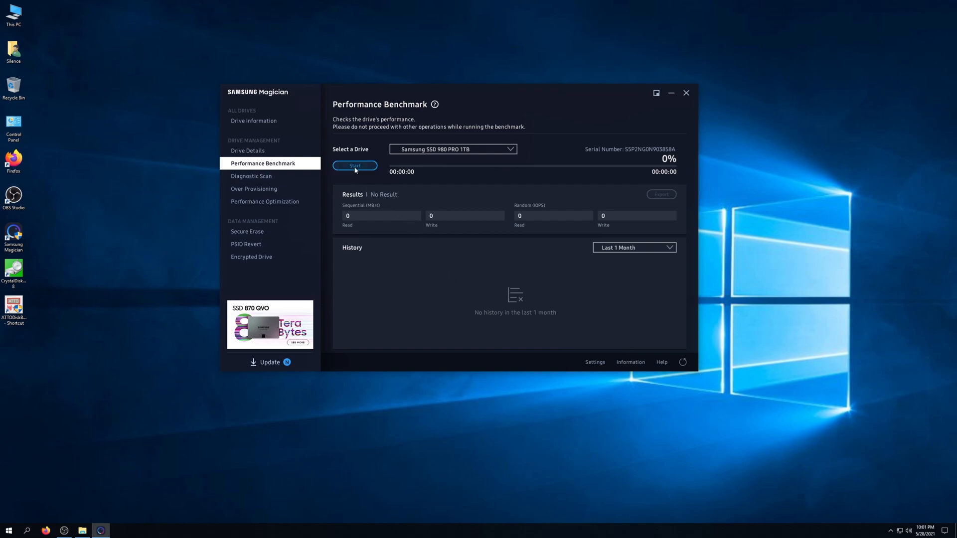
Step: Start the 980 PRO benchmark and let it run to completion
left_click(354, 165)
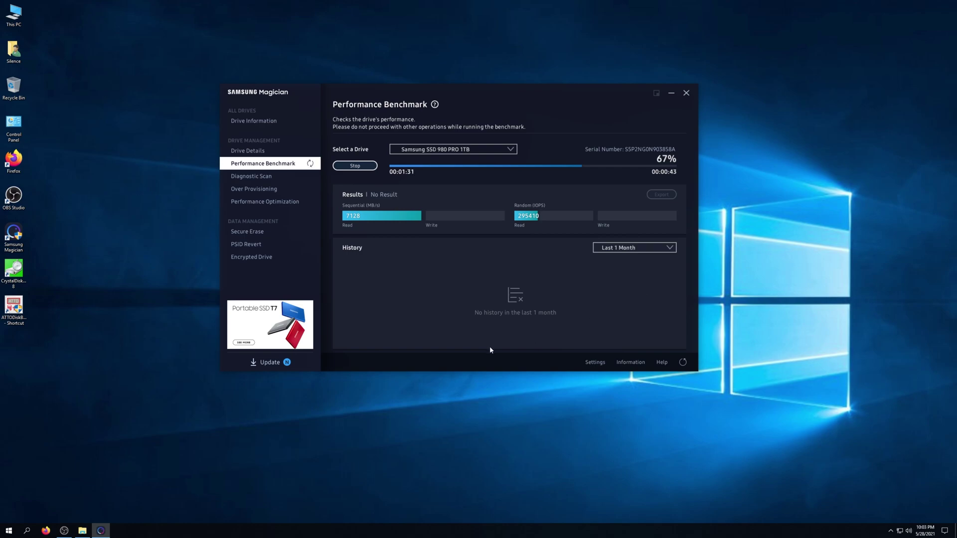
mouse_move(609, 315)
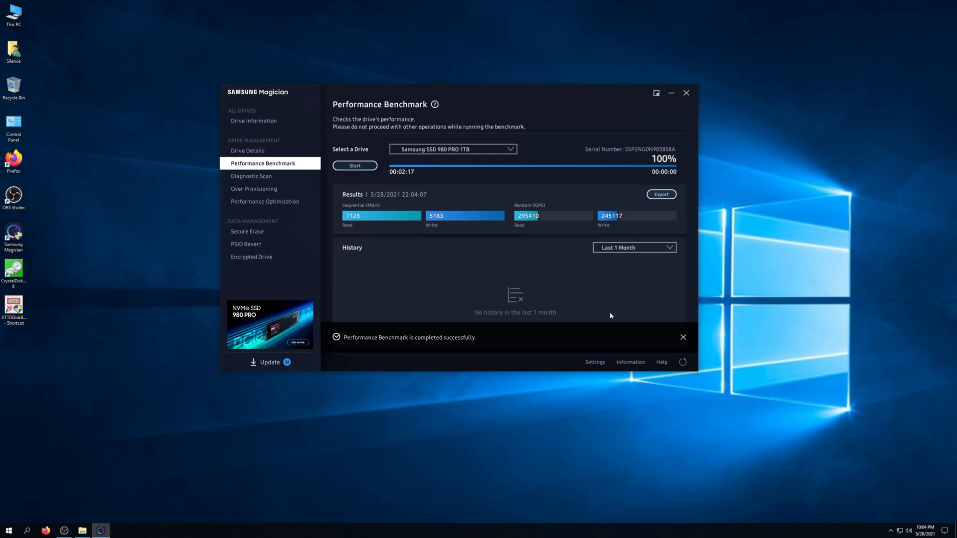
mouse_move(686, 93)
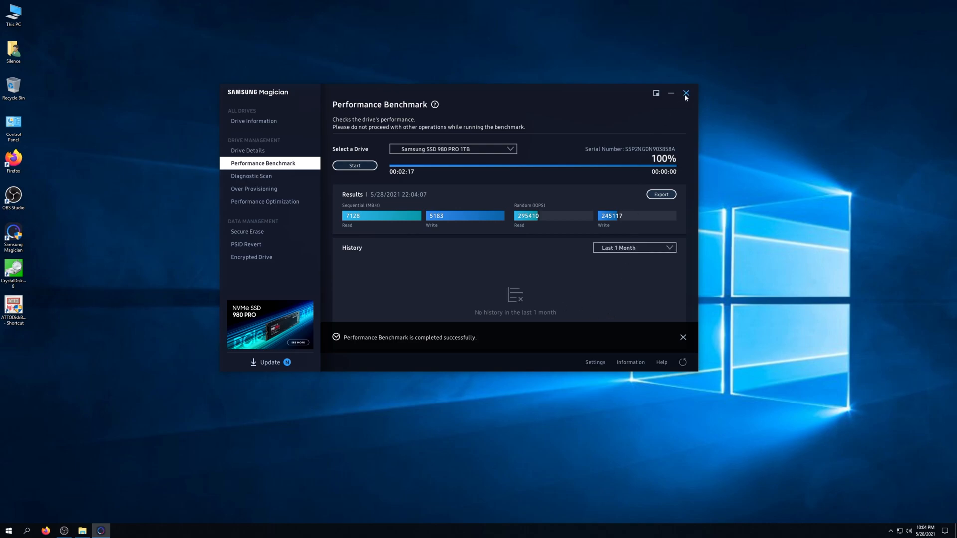
Step: Close the Magician window and confirm exiting the application to the desktop
left_click(686, 93)
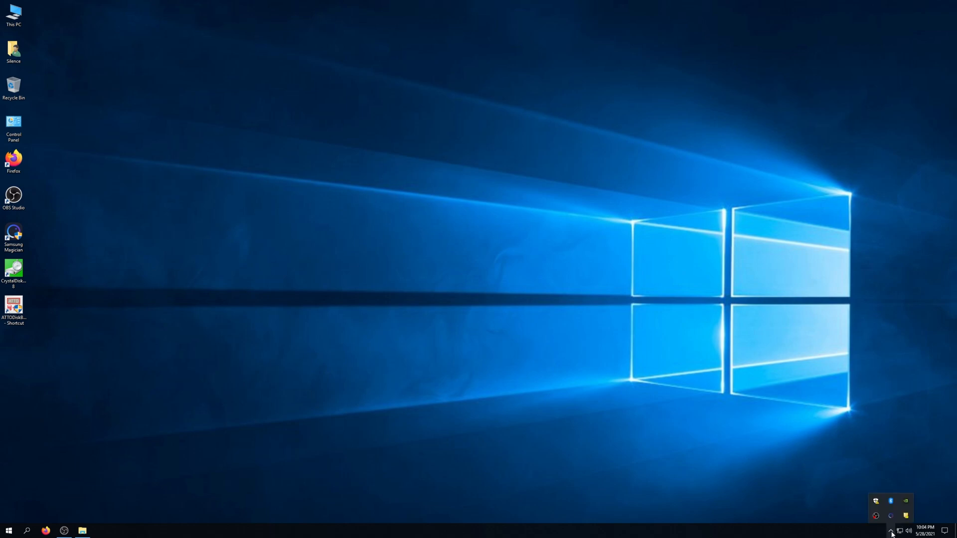
mouse_move(890, 516)
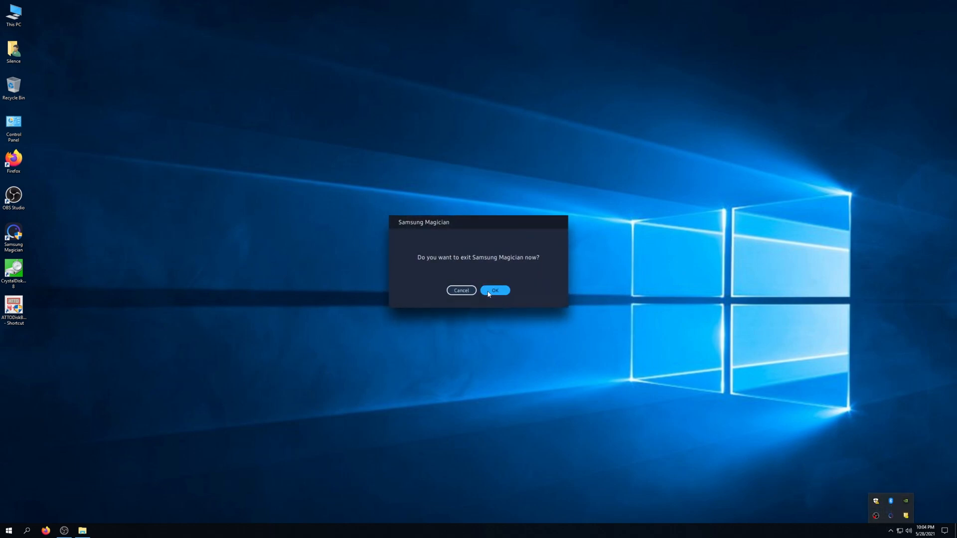
left_click(493, 290)
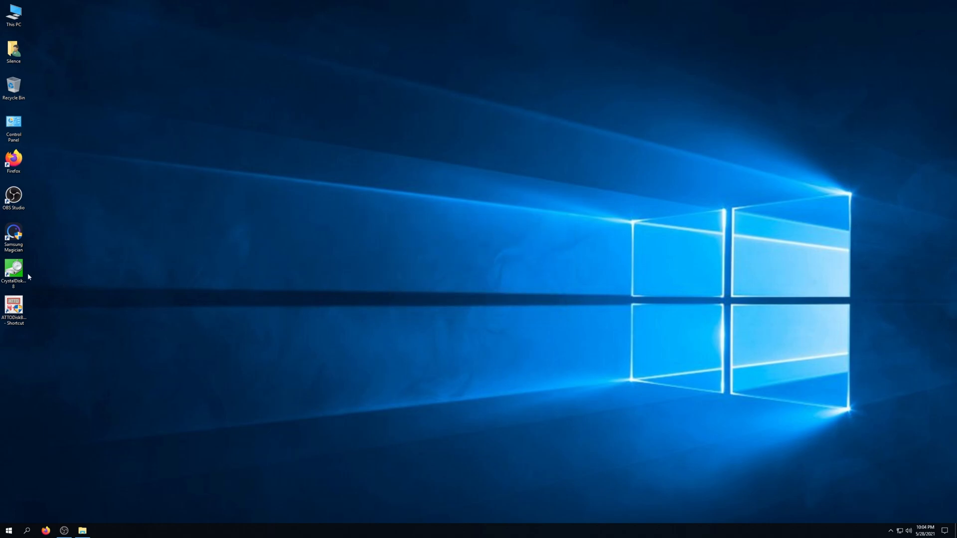
Step: Launch CrystalDiskMark and keep the run count at 2 with 1GiB test size
double_click(13, 271)
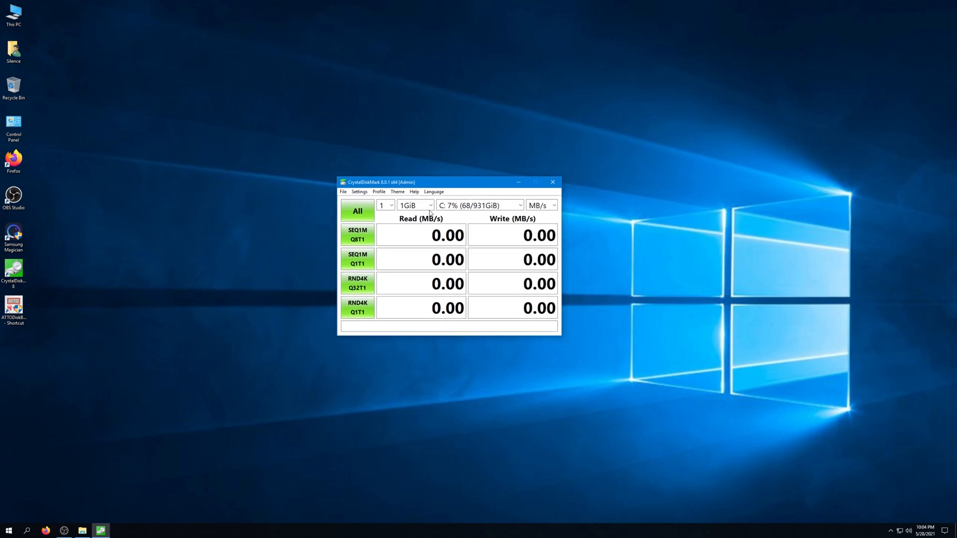
left_click(359, 191)
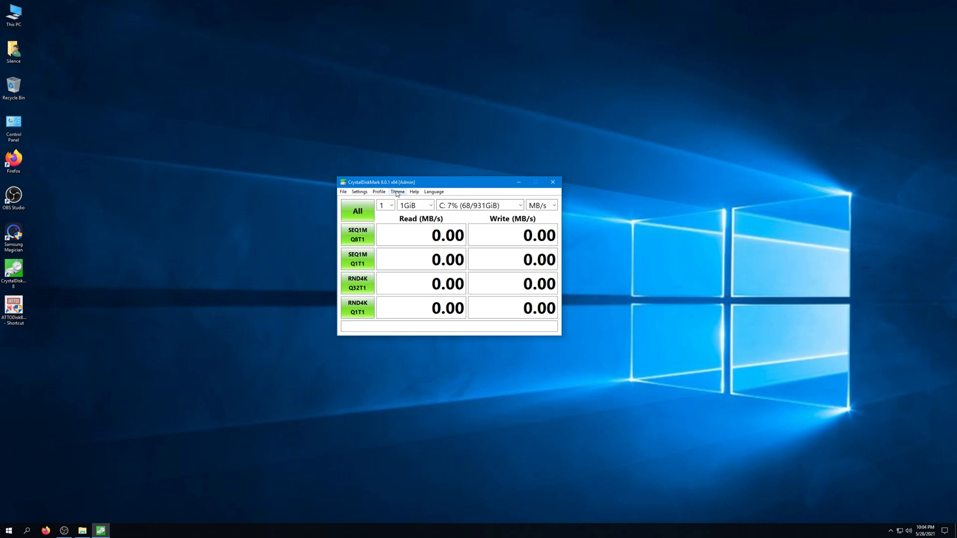
mouse_move(367, 209)
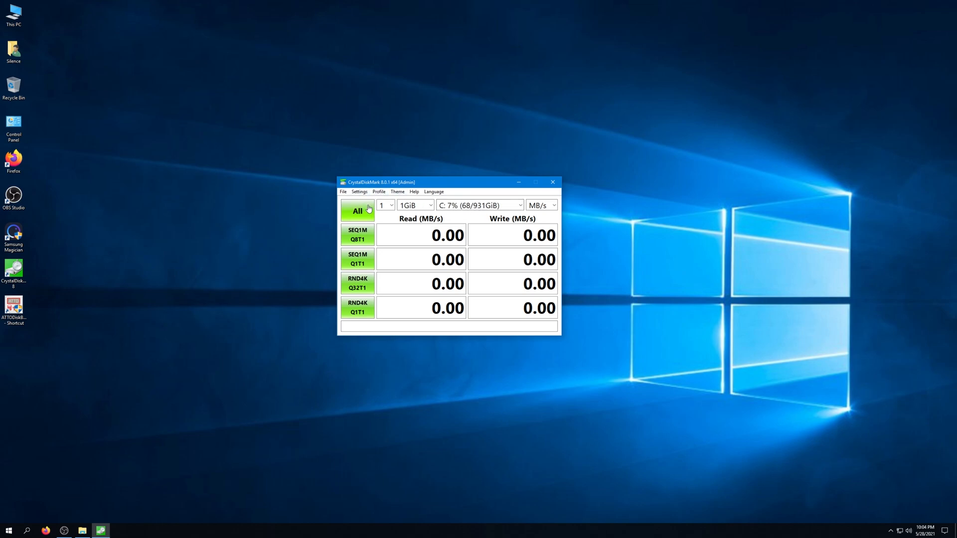
left_click(389, 205)
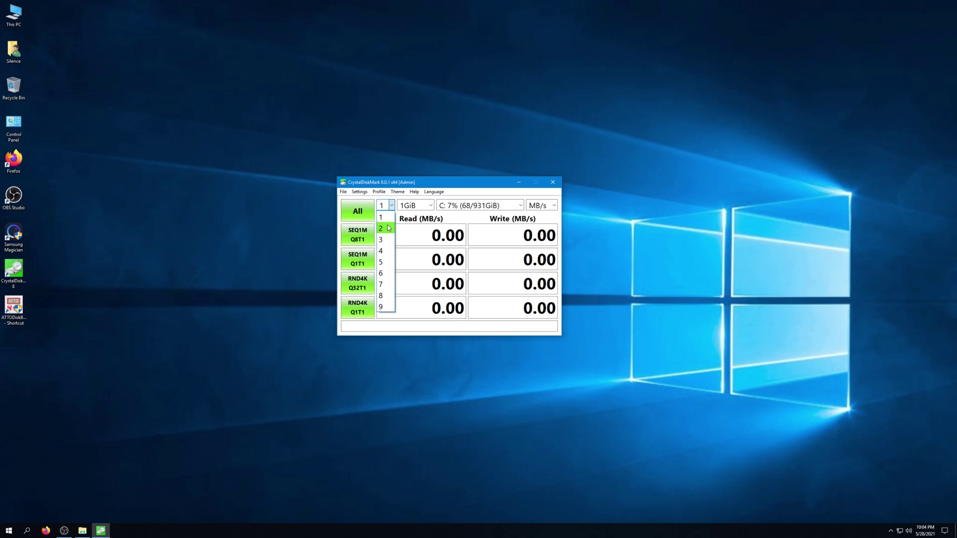
left_click(381, 228)
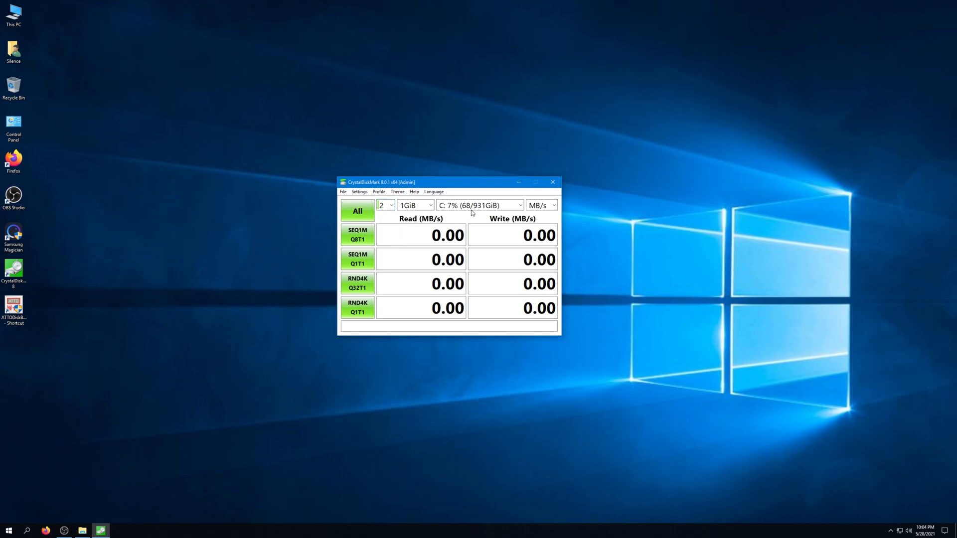
left_click(385, 205)
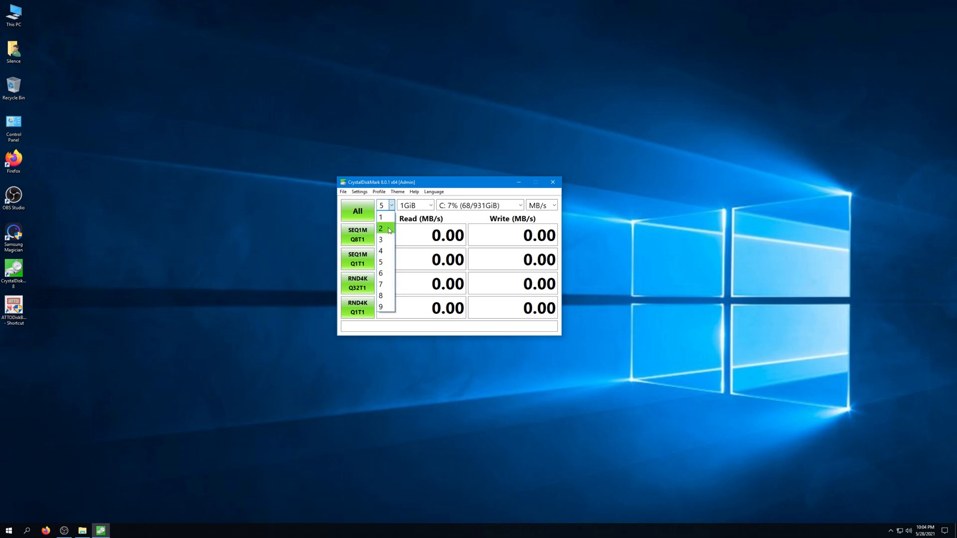
left_click(380, 228)
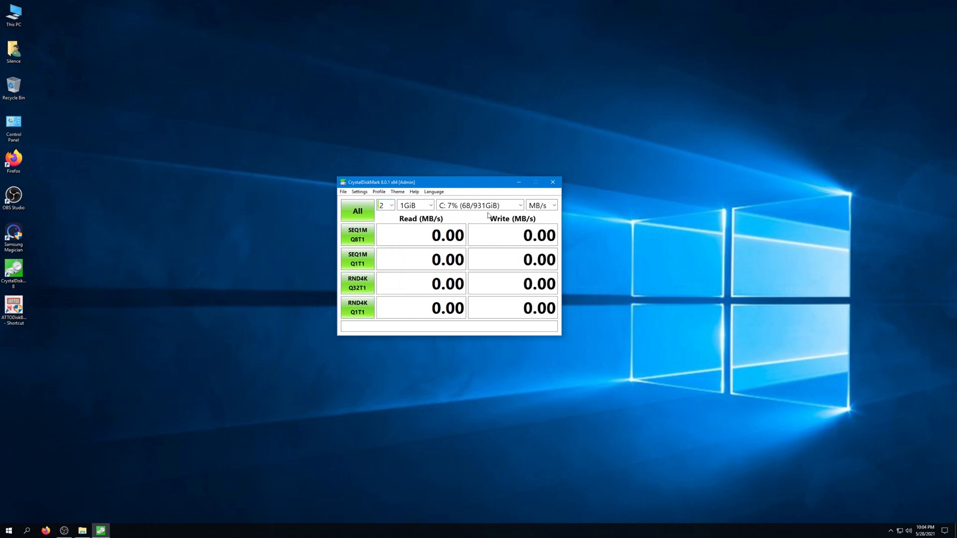
Step: Keep drive C: selected as the benchmark target
left_click(519, 205)
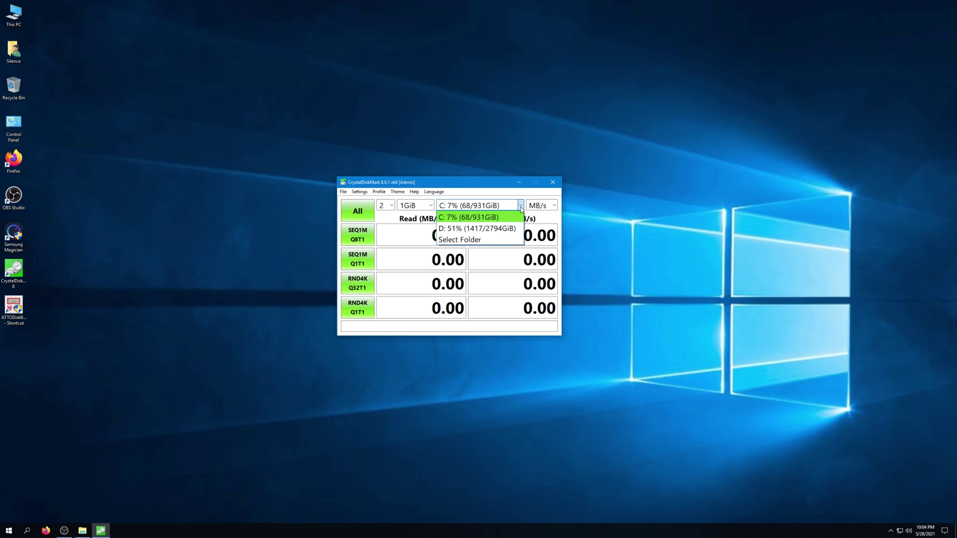
left_click(468, 217)
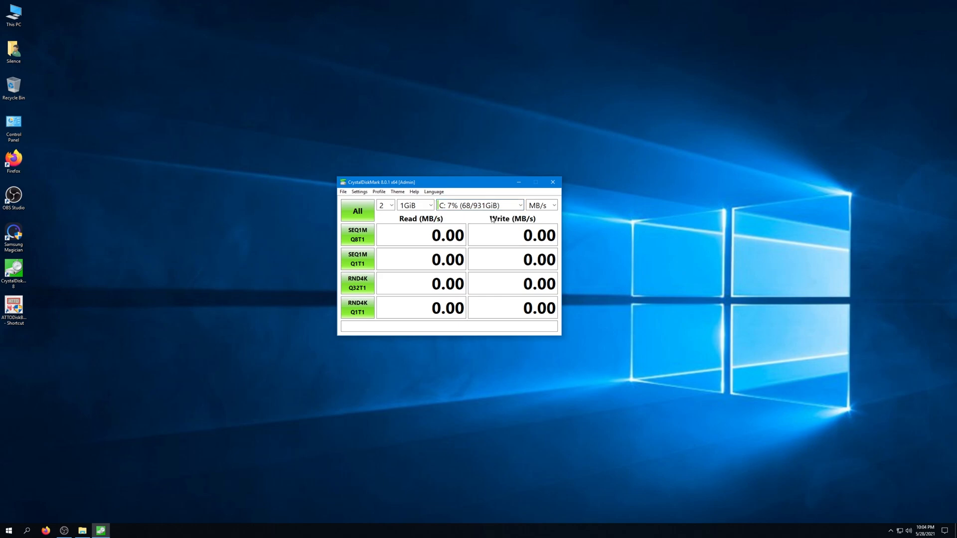
left_click(519, 205)
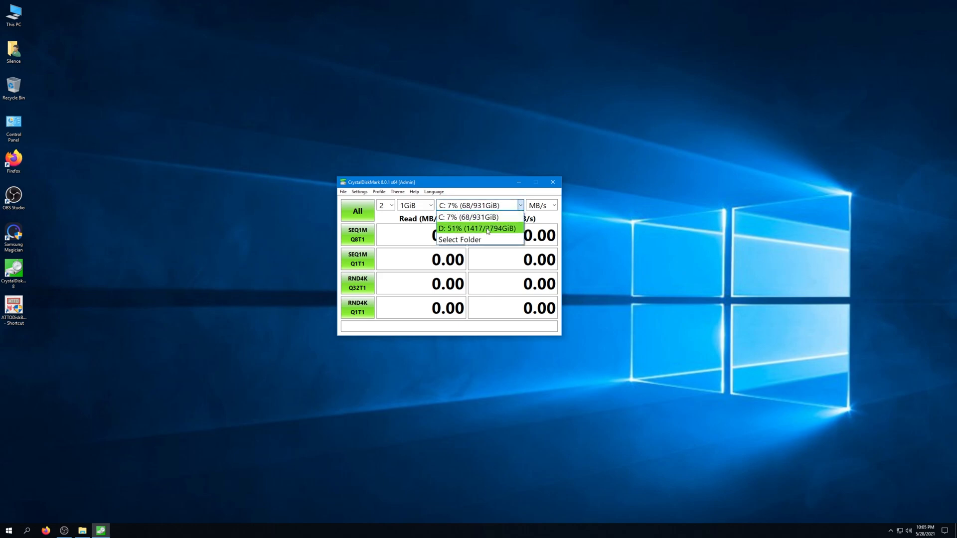
left_click(468, 217)
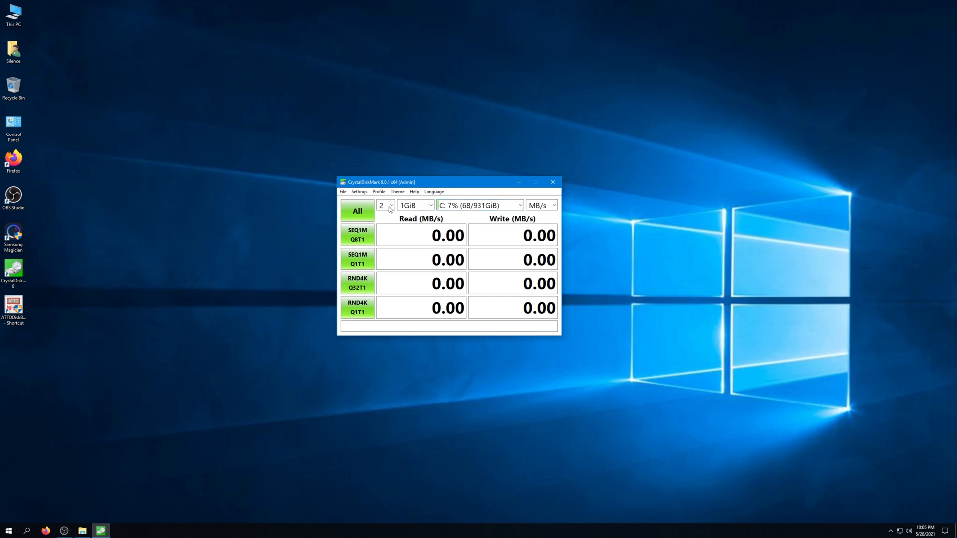
left_click(358, 211)
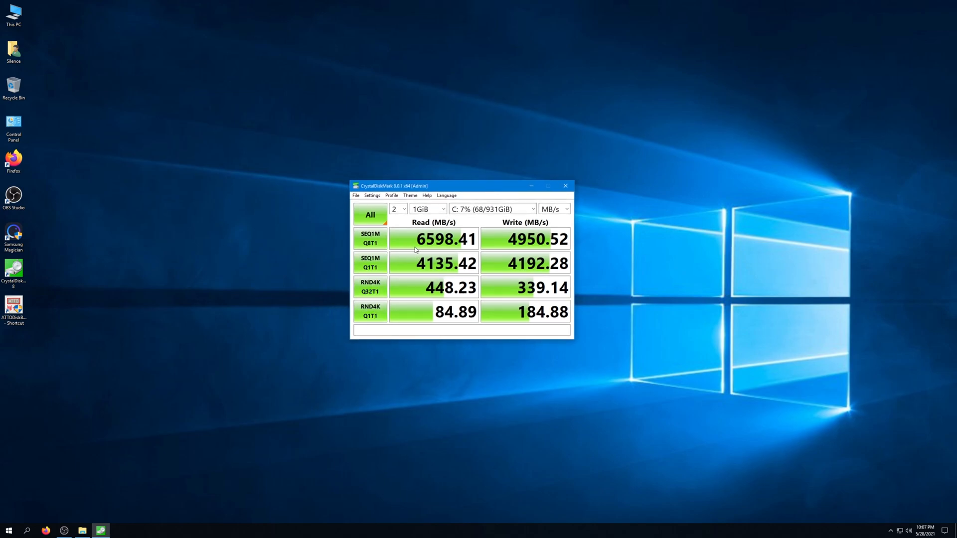
mouse_move(445, 245)
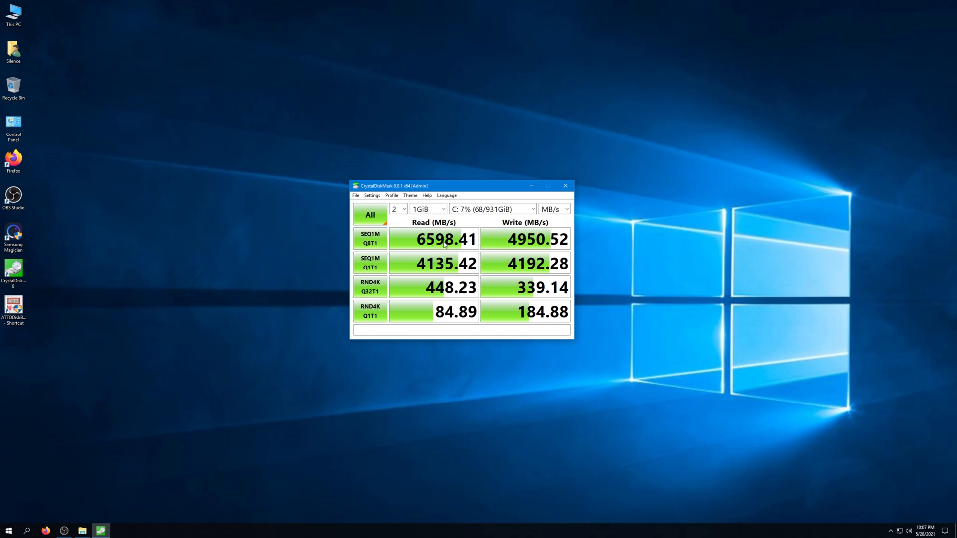
mouse_move(510, 239)
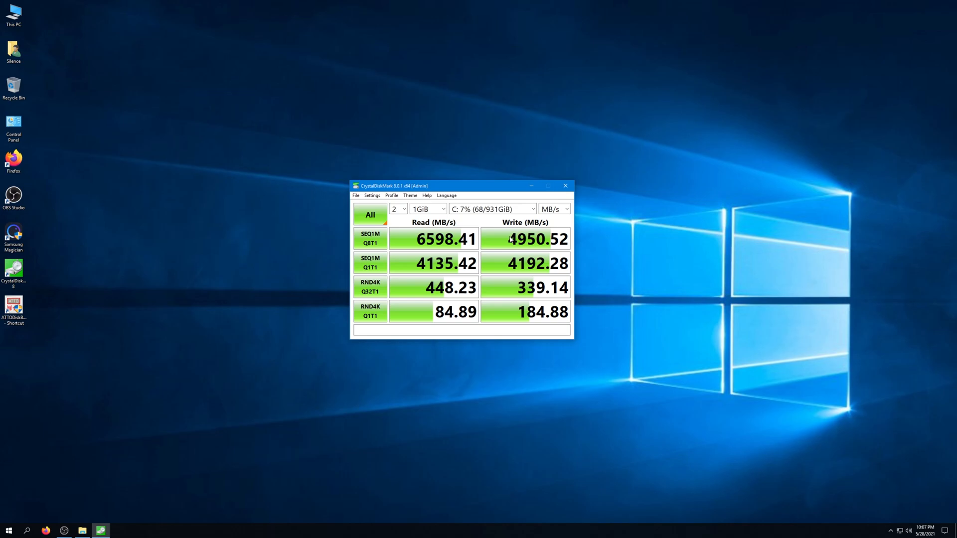
mouse_move(540, 245)
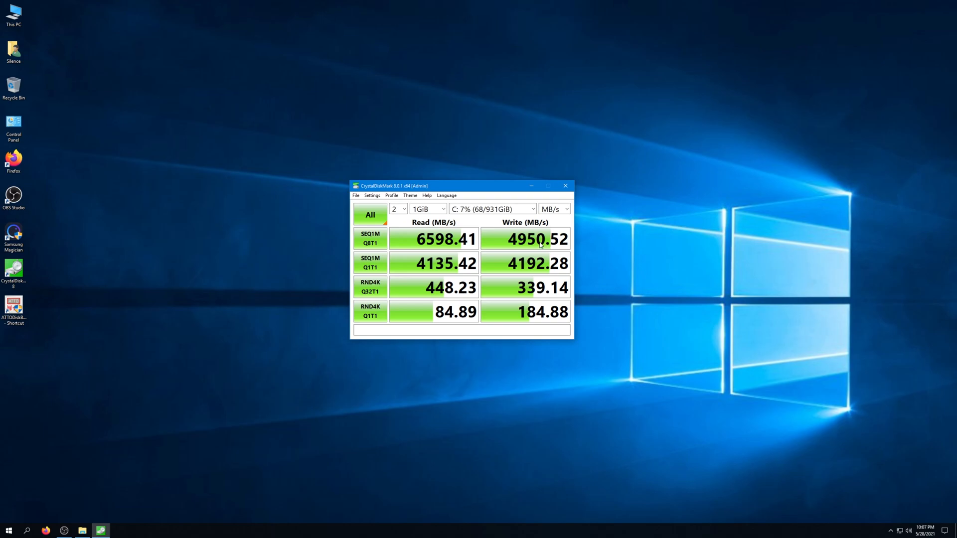
mouse_move(488, 193)
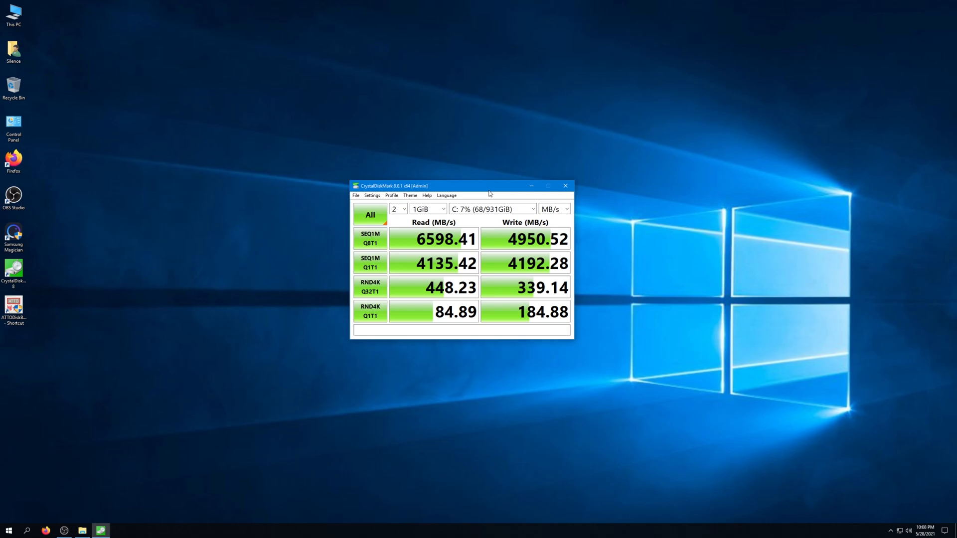
left_click(356, 195)
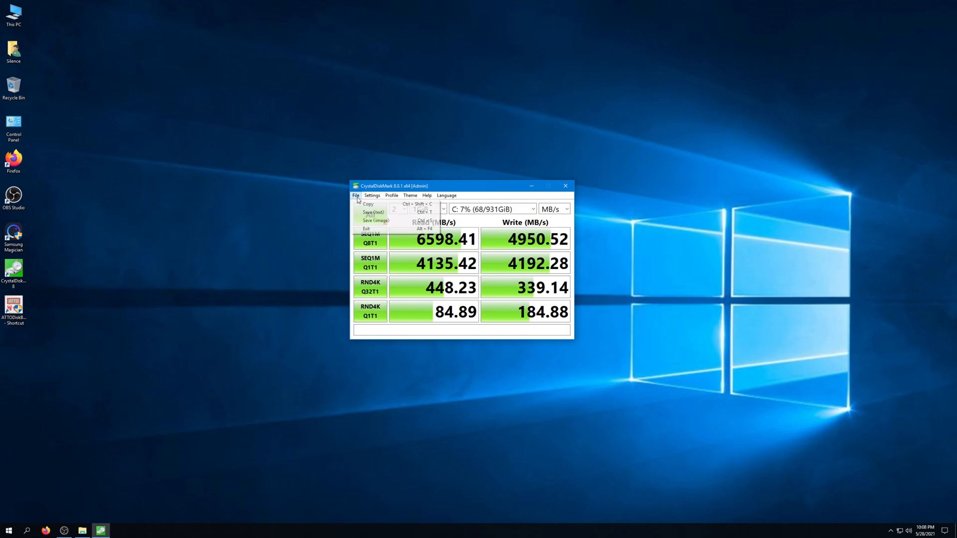
Step: Exit CrystalDiskMark, launch ATTO Disk Benchmark and start its C: test from 512 B to 64 MB
left_click(365, 229)
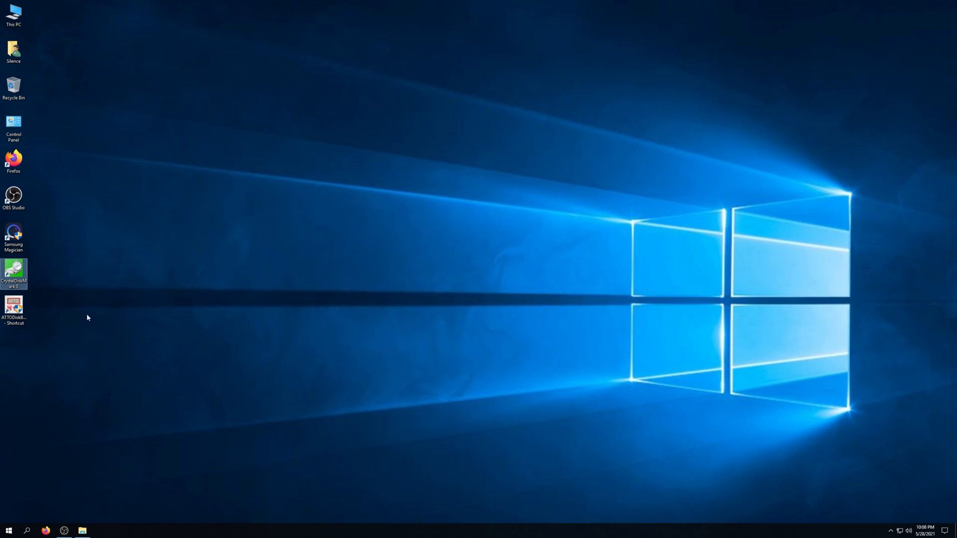
double_click(13, 307)
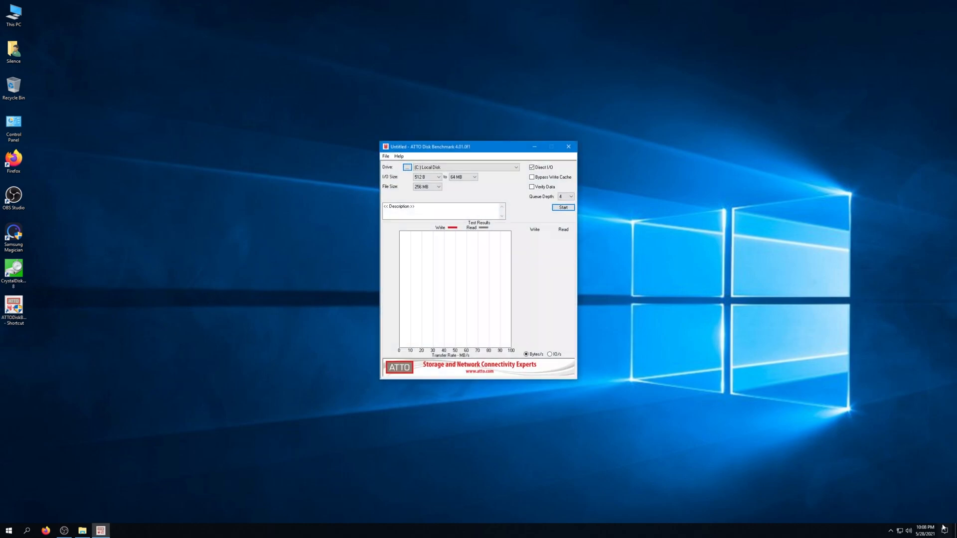
left_click(890, 529)
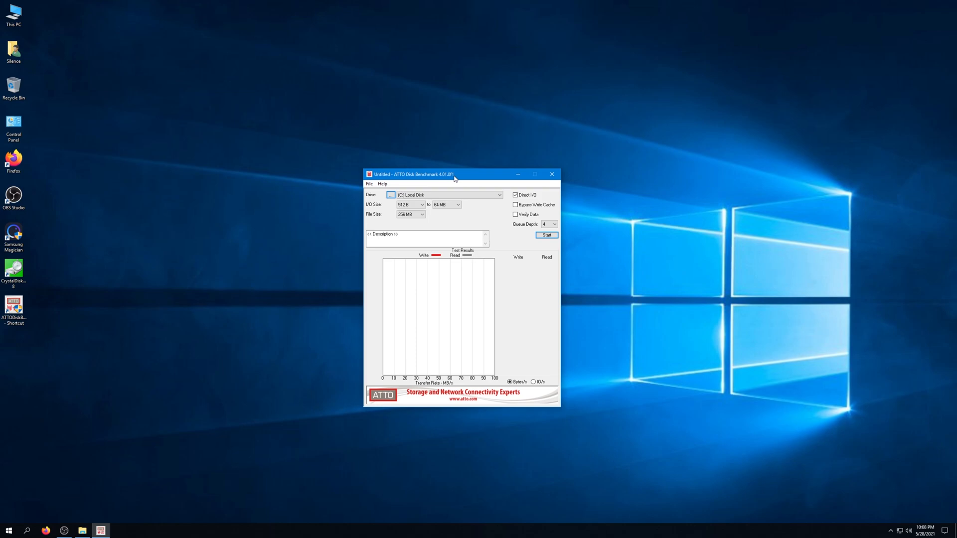
mouse_move(120, 506)
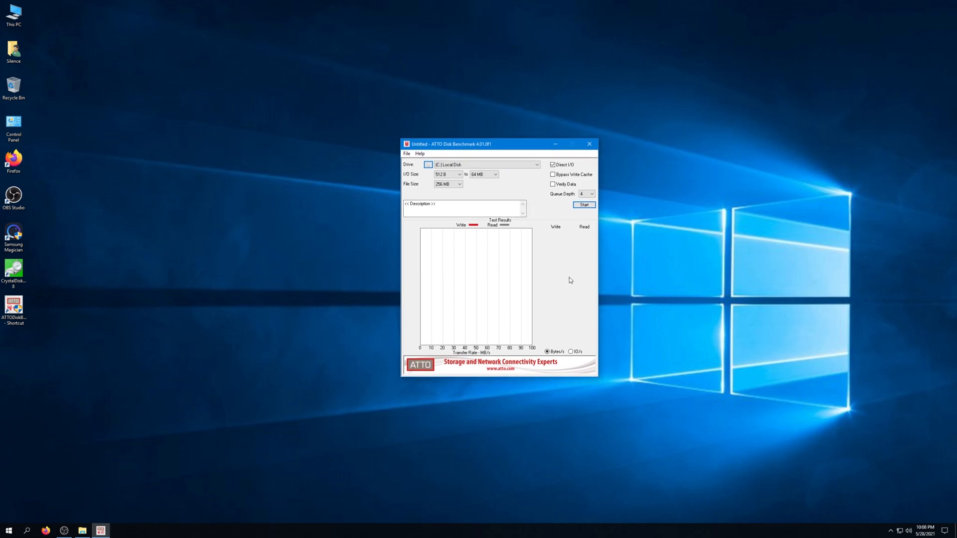
mouse_move(412, 157)
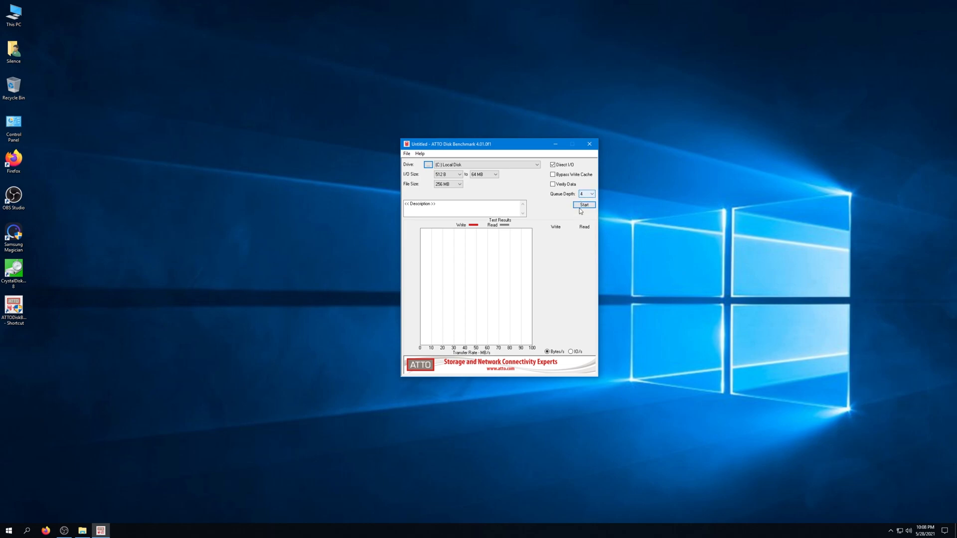
left_click(583, 205)
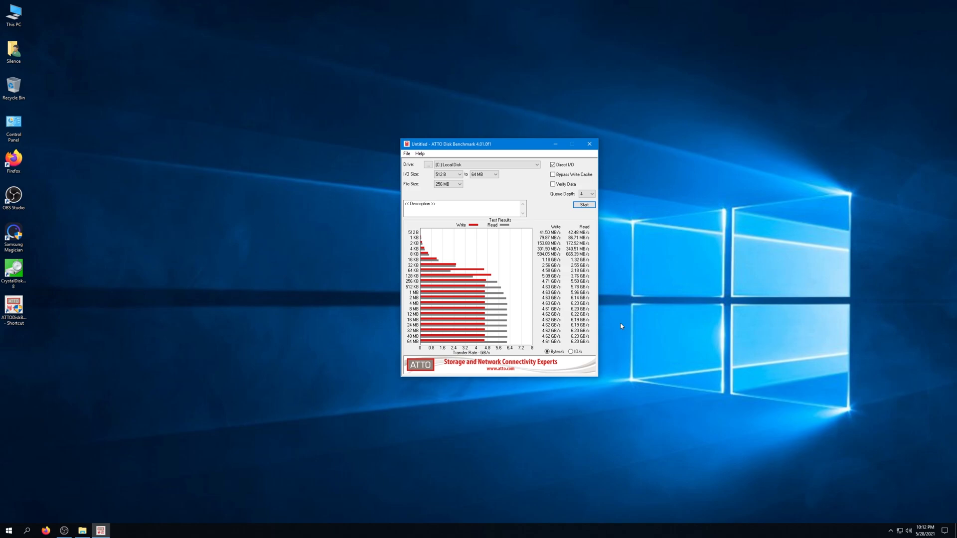
mouse_move(588, 323)
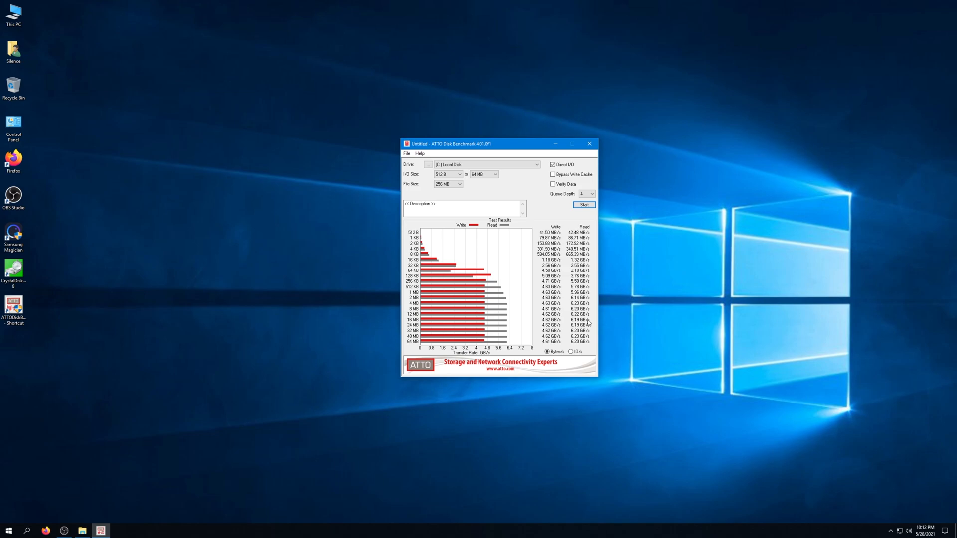